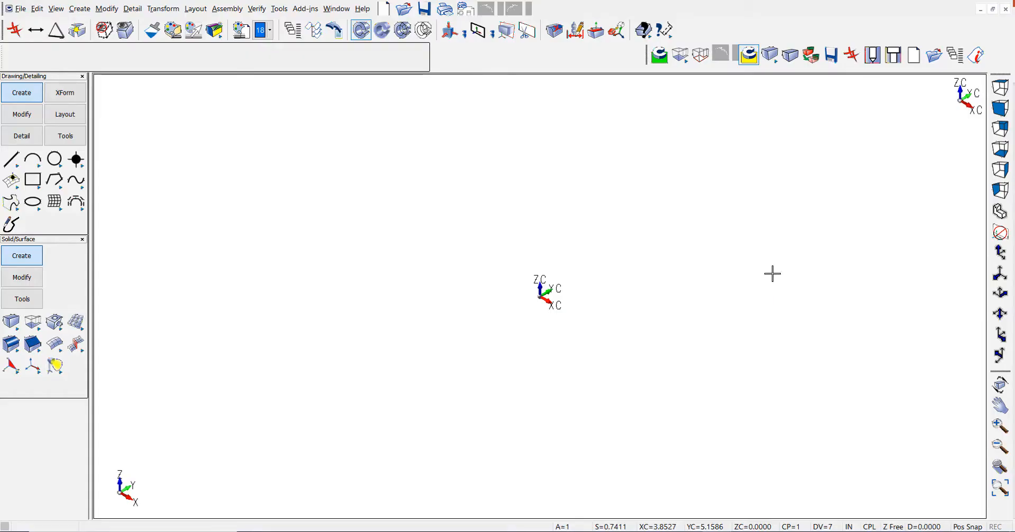
{"action": "mouse_move", "coordinate": [858, 143]}
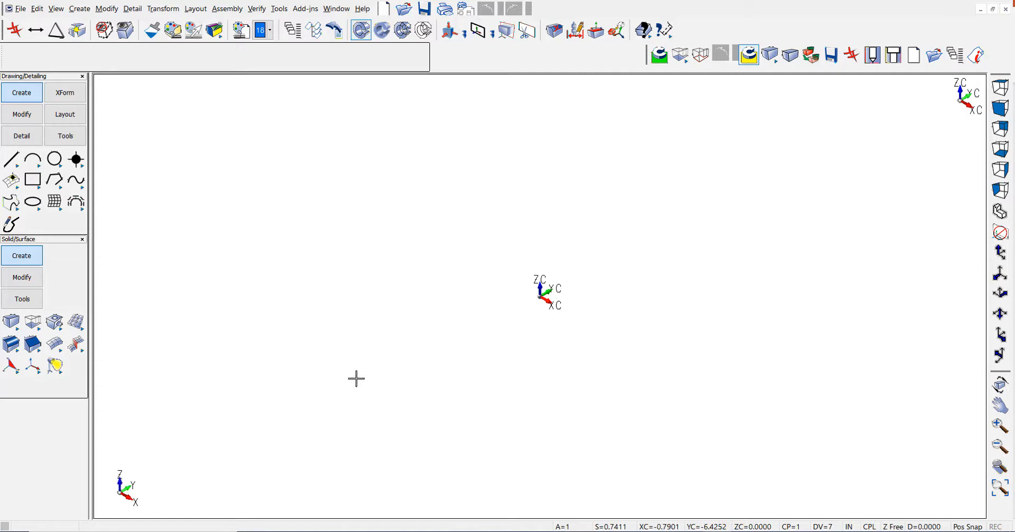
{"action": "mouse_move", "coordinate": [153, 317]}
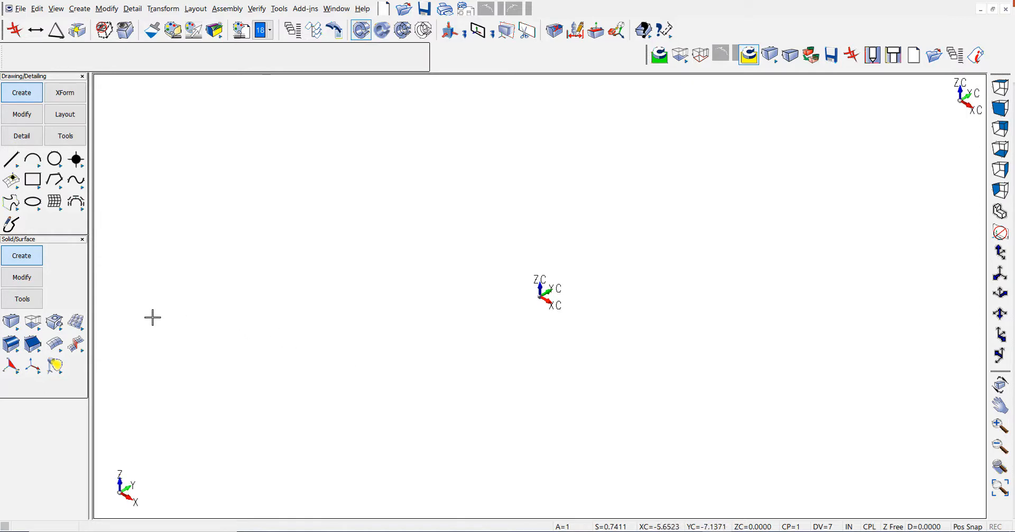
Step: Start a rectangular block solid primitive with the Dynamic placement settings accepted
{"action": "left_click", "coordinate": [11, 321]}
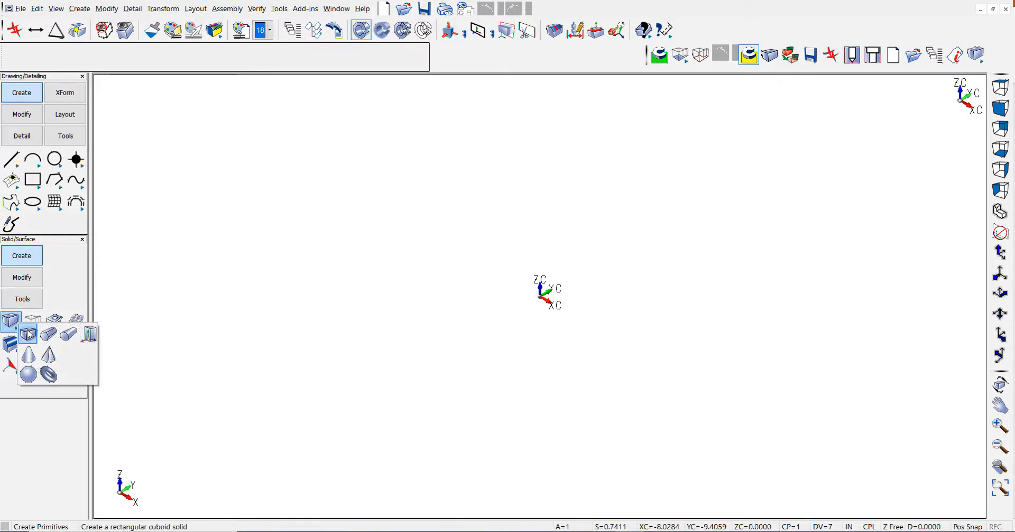
{"action": "left_click", "coordinate": [10, 320]}
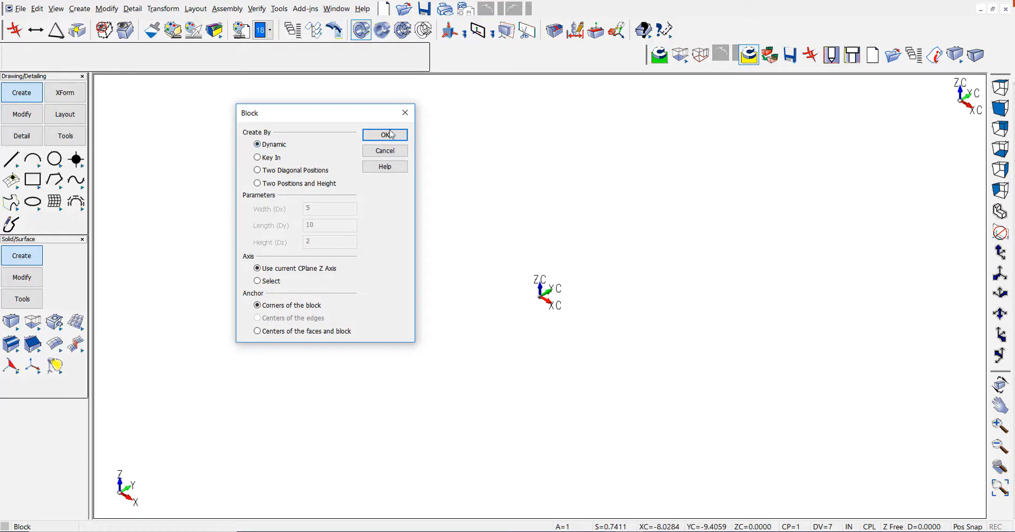
{"action": "left_click", "coordinate": [385, 134]}
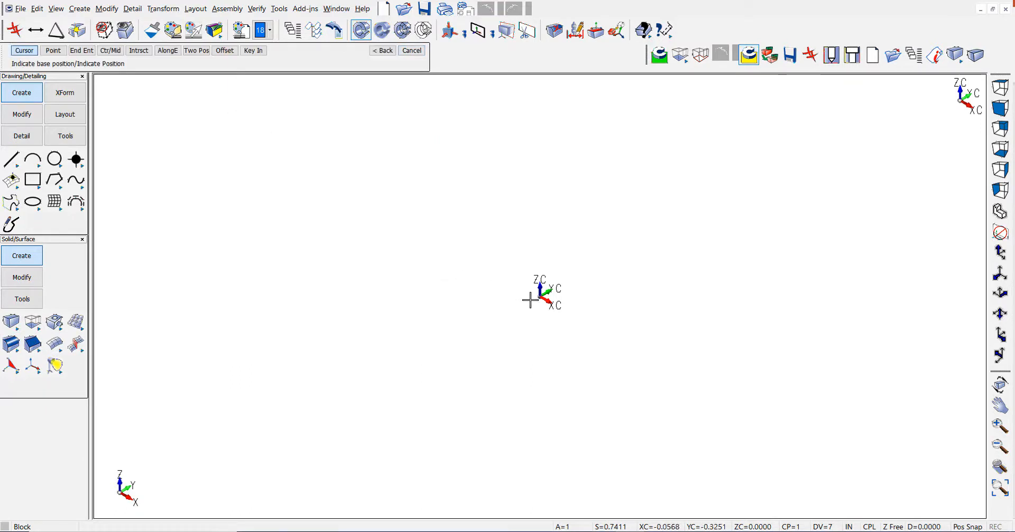
{"action": "mouse_move", "coordinate": [538, 297]}
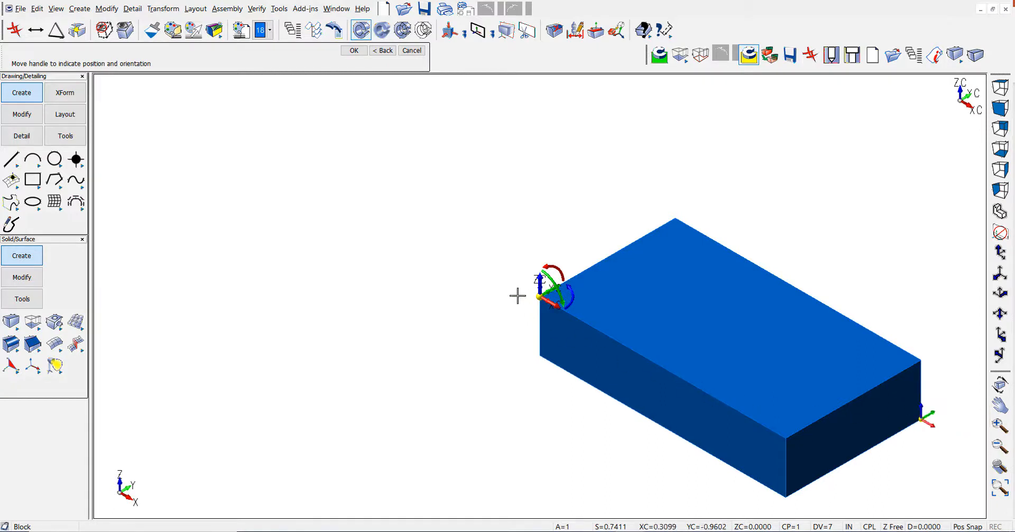
{"action": "mouse_move", "coordinate": [537, 278]}
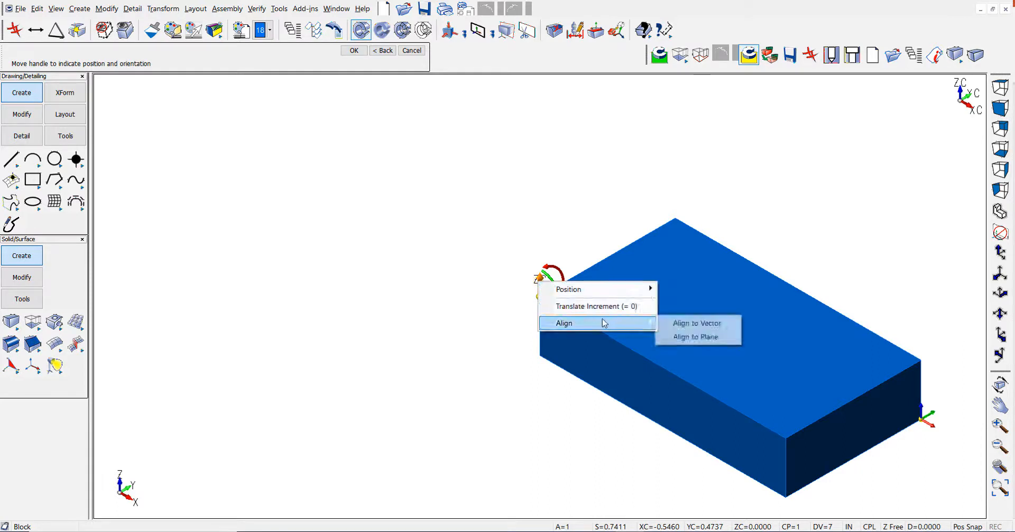
{"action": "left_click", "coordinate": [697, 323]}
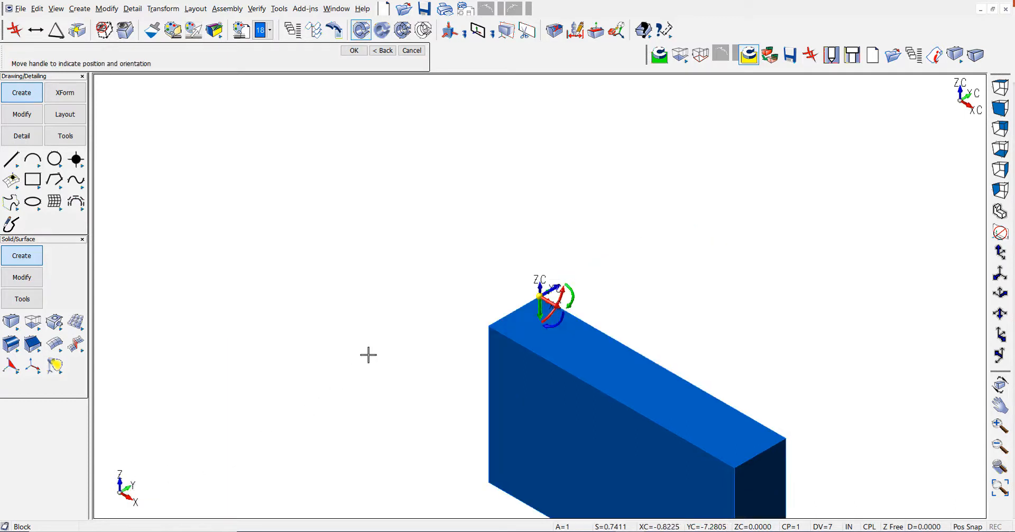
{"action": "mouse_move", "coordinate": [555, 284]}
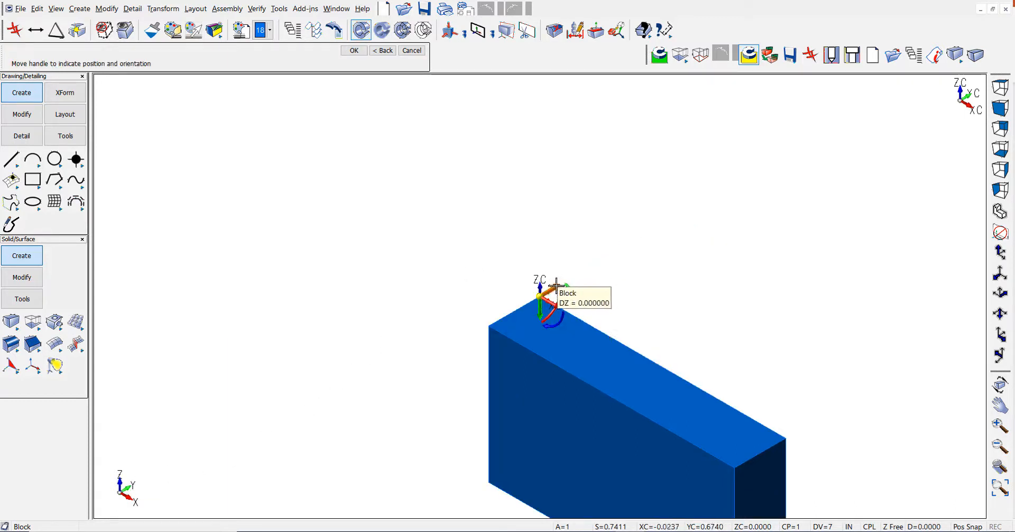
{"action": "right_click", "coordinate": [553, 294]}
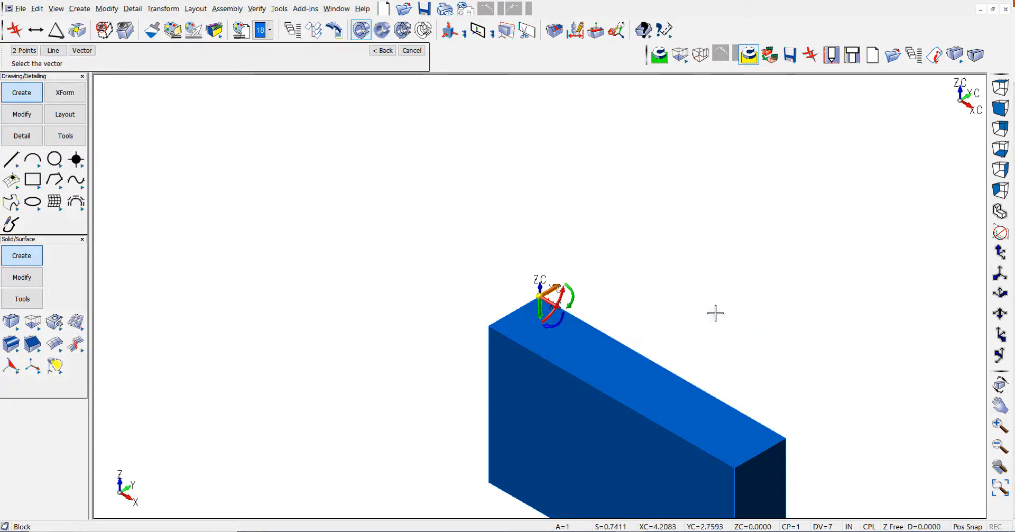
{"action": "mouse_move", "coordinate": [952, 101]}
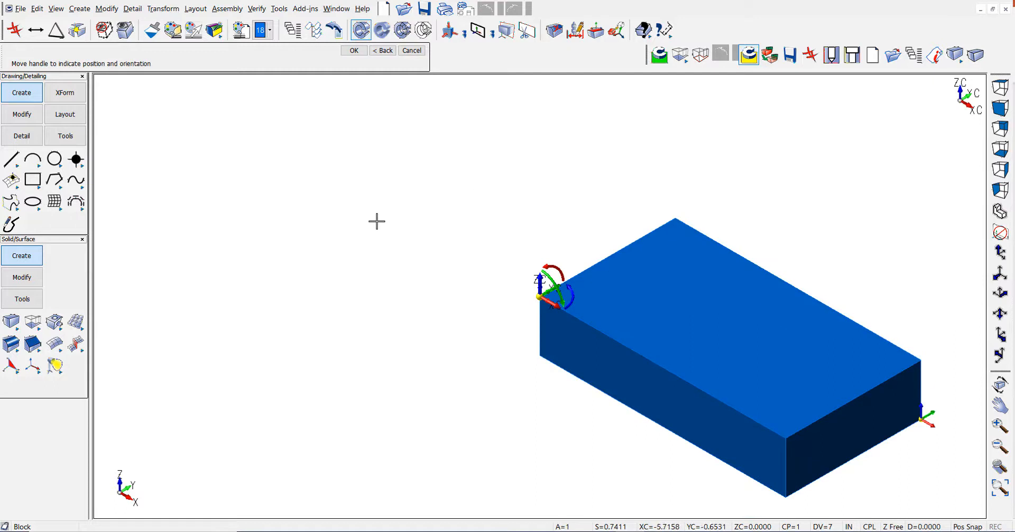
{"action": "left_click", "coordinate": [353, 51]}
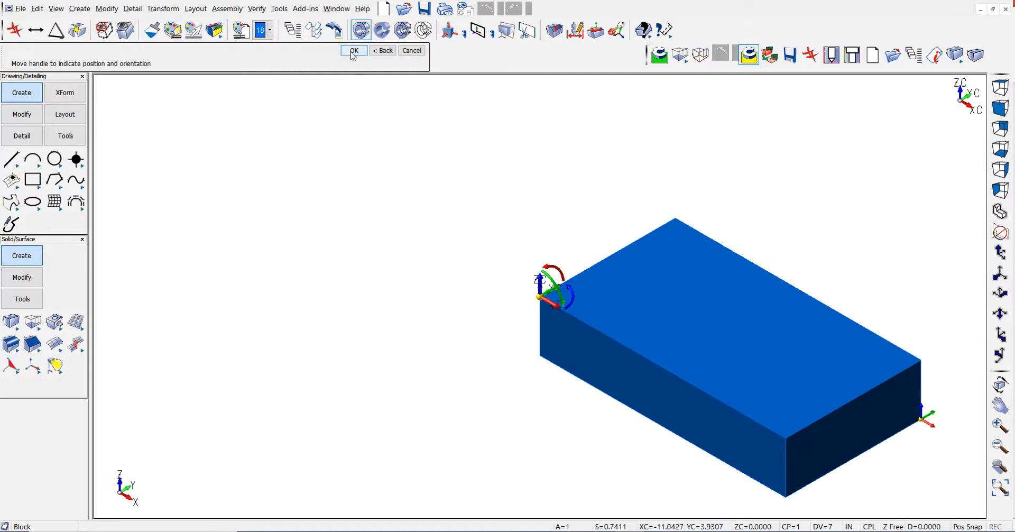
Step: Confirm the block's placement and apply the 50% Transparent material to it
{"action": "left_click", "coordinate": [353, 51]}
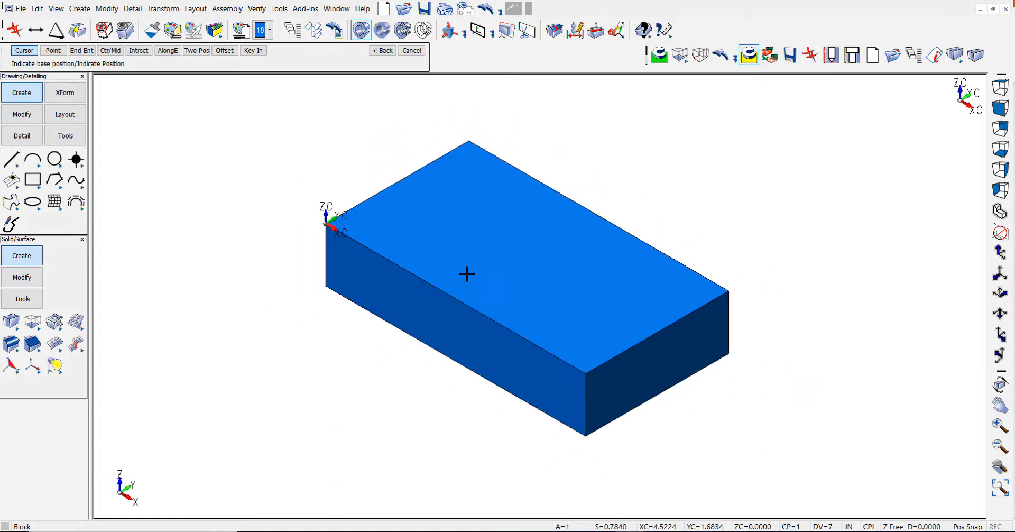
{"action": "mouse_move", "coordinate": [373, 209]}
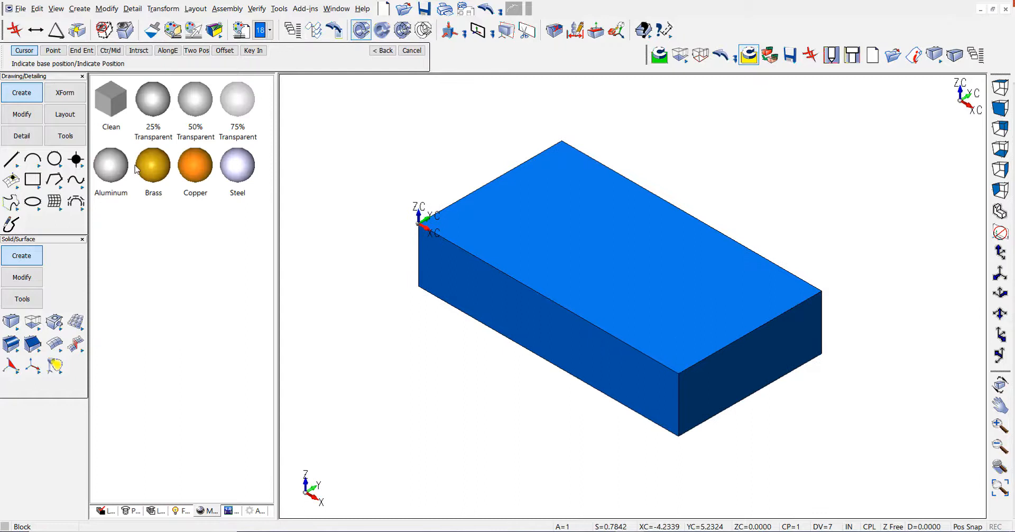
{"action": "left_click", "coordinate": [195, 98]}
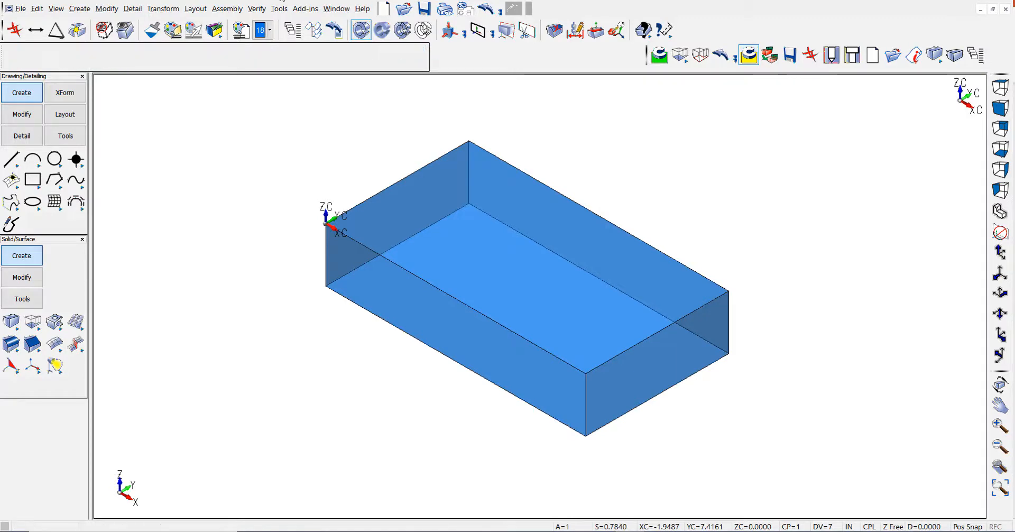
Step: Drill a blind 0.516 hole with depth set to 1 into the block's top face
{"action": "left_click", "coordinate": [280, 9]}
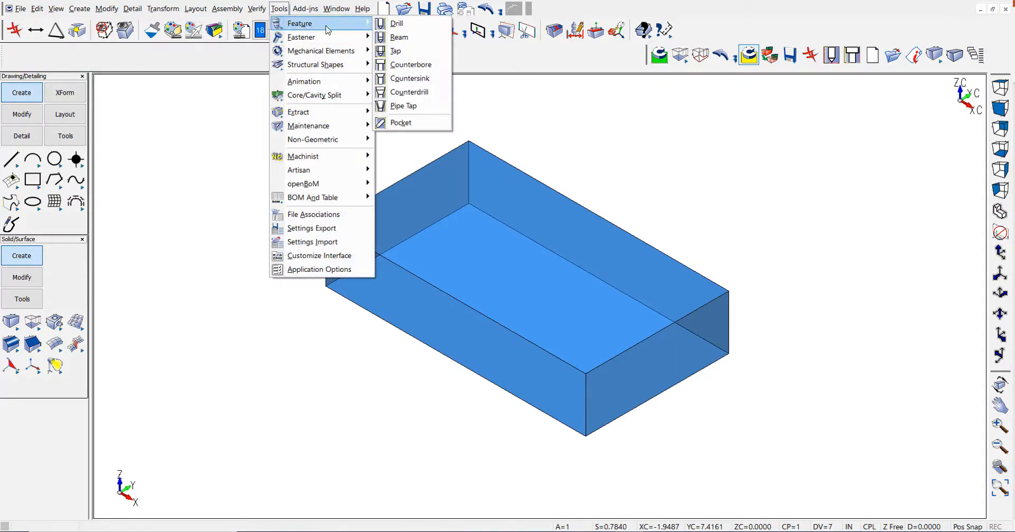
{"action": "left_click", "coordinate": [396, 23]}
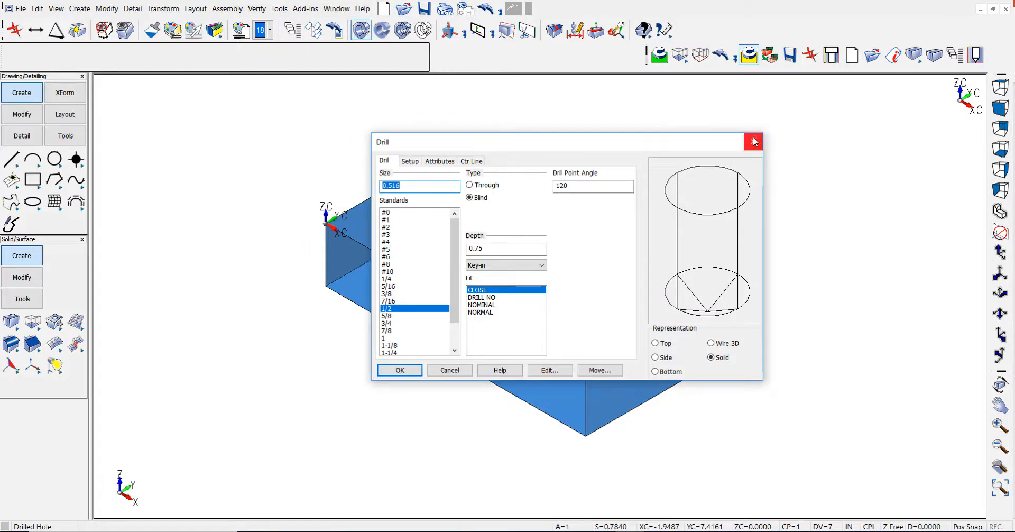
{"action": "left_click", "coordinate": [505, 249]}
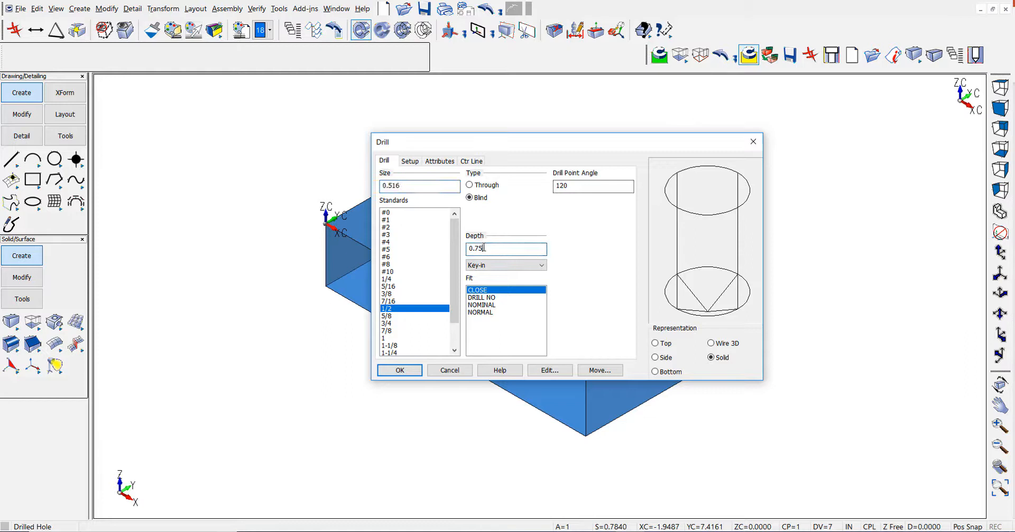
{"action": "triple_click", "coordinate": [506, 249]}
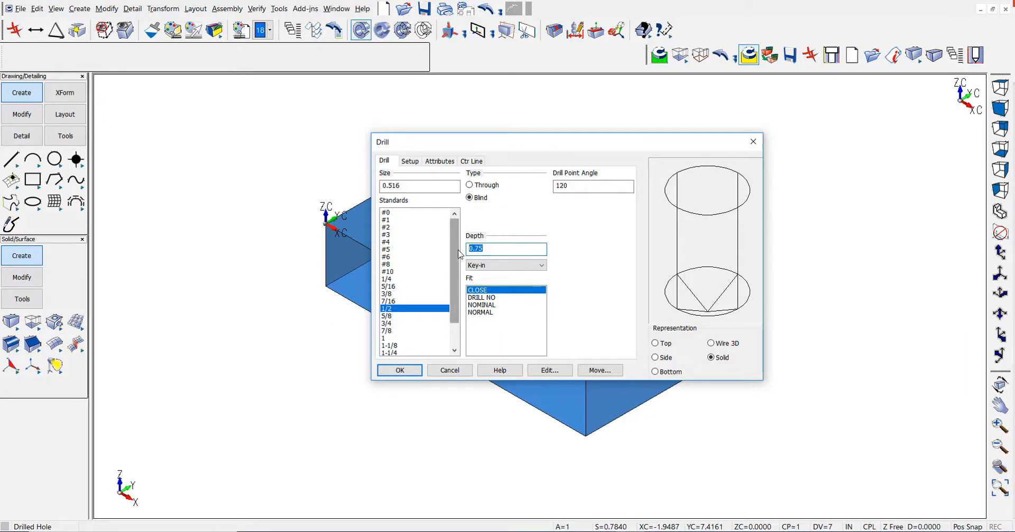
{"action": "type", "text": "1"}
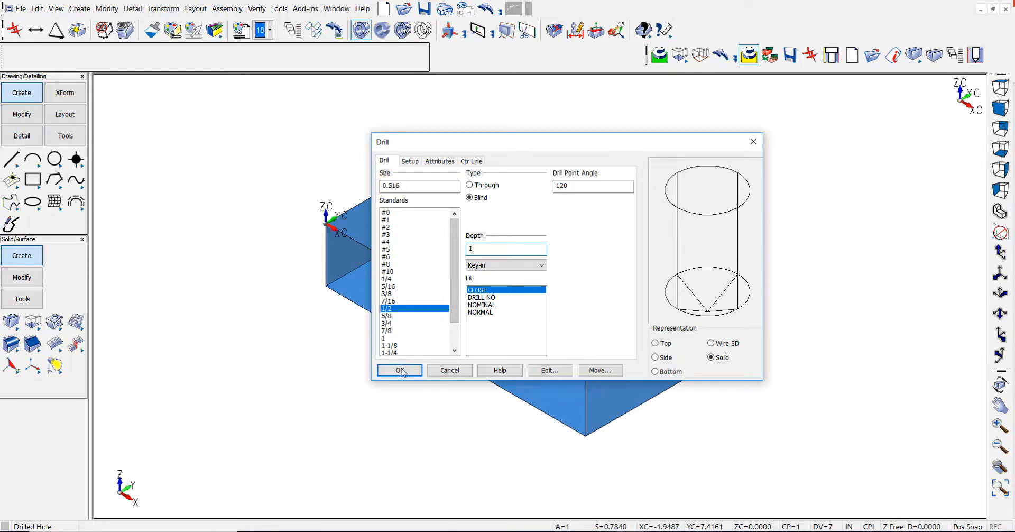
{"action": "left_click", "coordinate": [399, 369]}
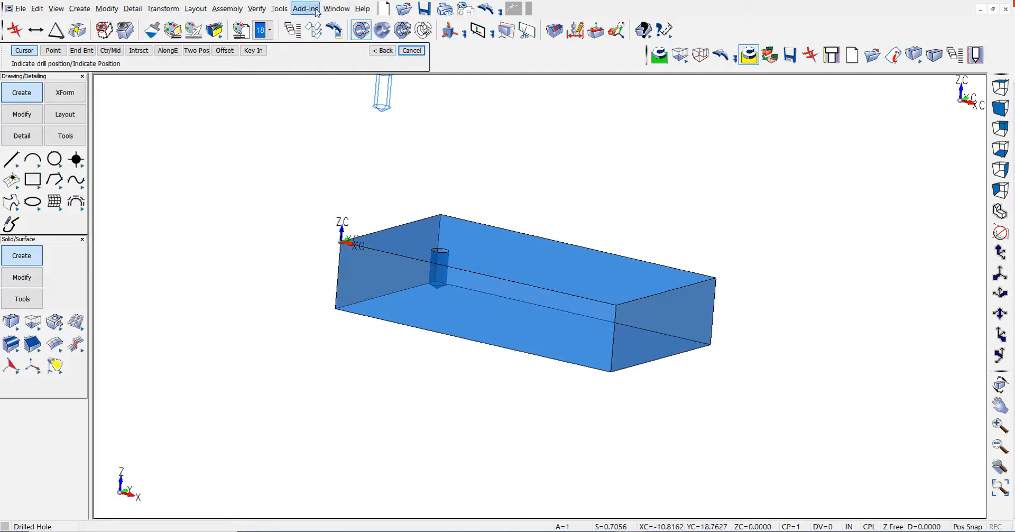
{"action": "left_click", "coordinate": [305, 8]}
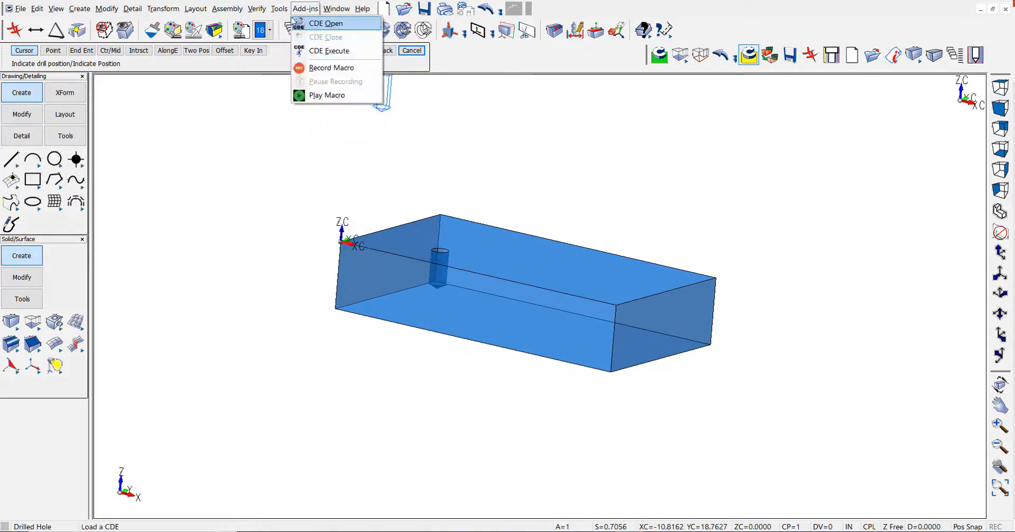
Step: Cut a 3/8 standard through counterbored hole, depth 2.5, at the block's top centre
{"action": "left_click", "coordinate": [280, 8]}
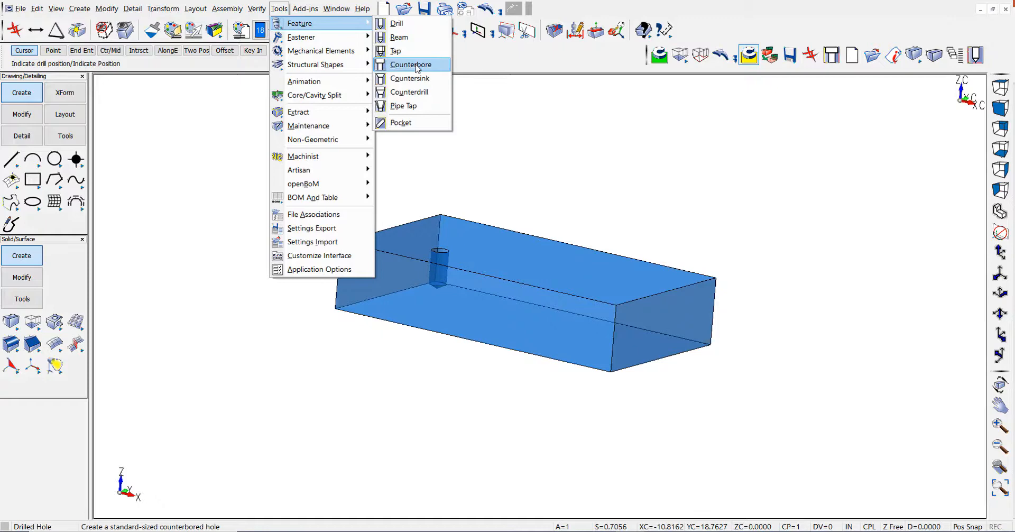
{"action": "left_click", "coordinate": [410, 65]}
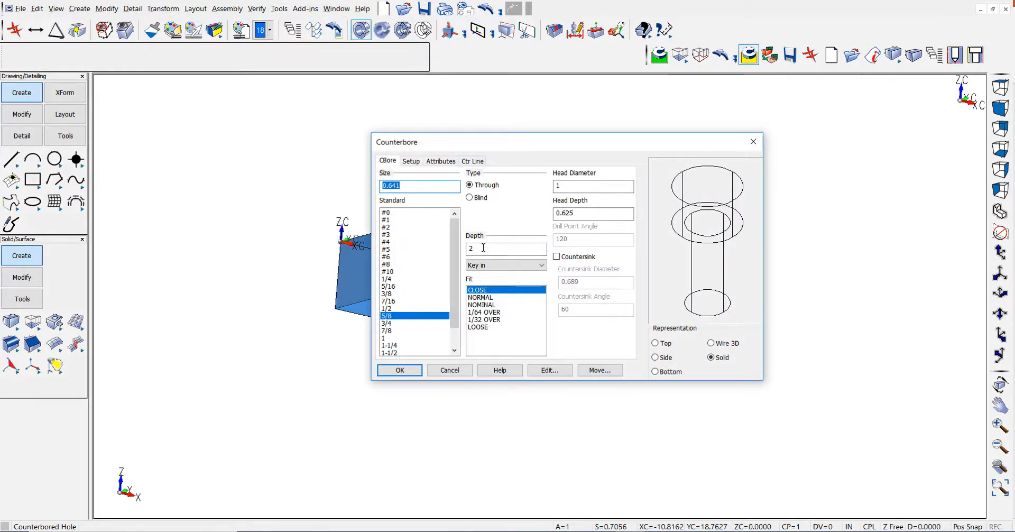
{"action": "type", "text": "2.5"}
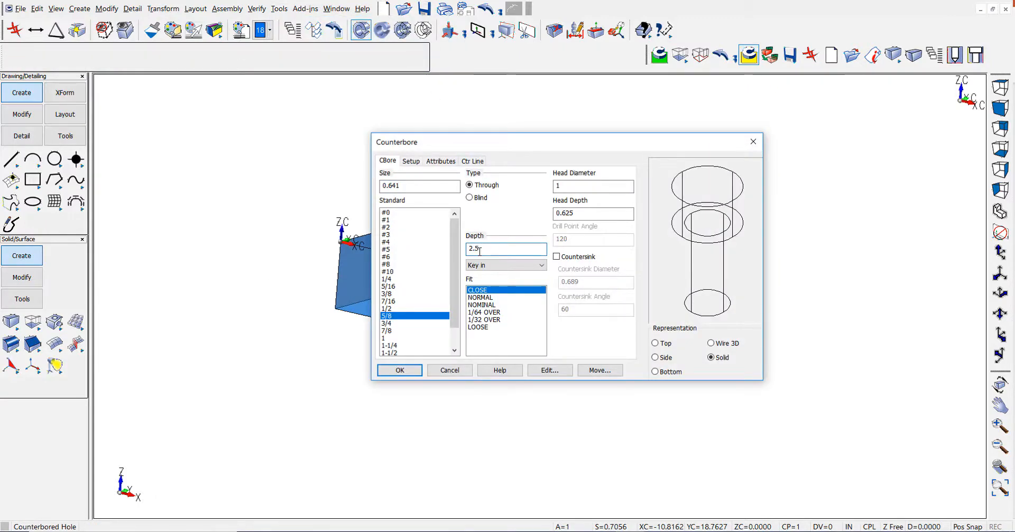
{"action": "left_click", "coordinate": [399, 369]}
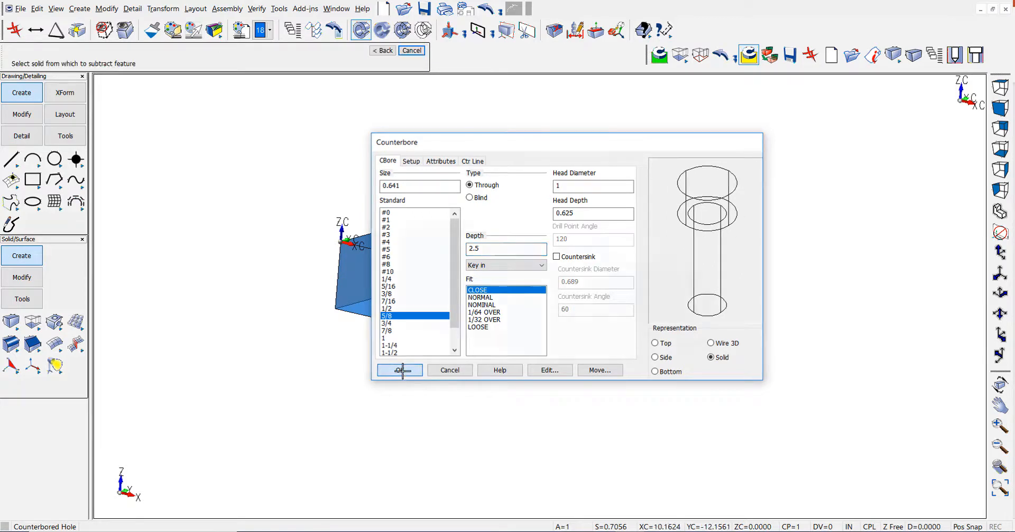
{"action": "left_click", "coordinate": [400, 370]}
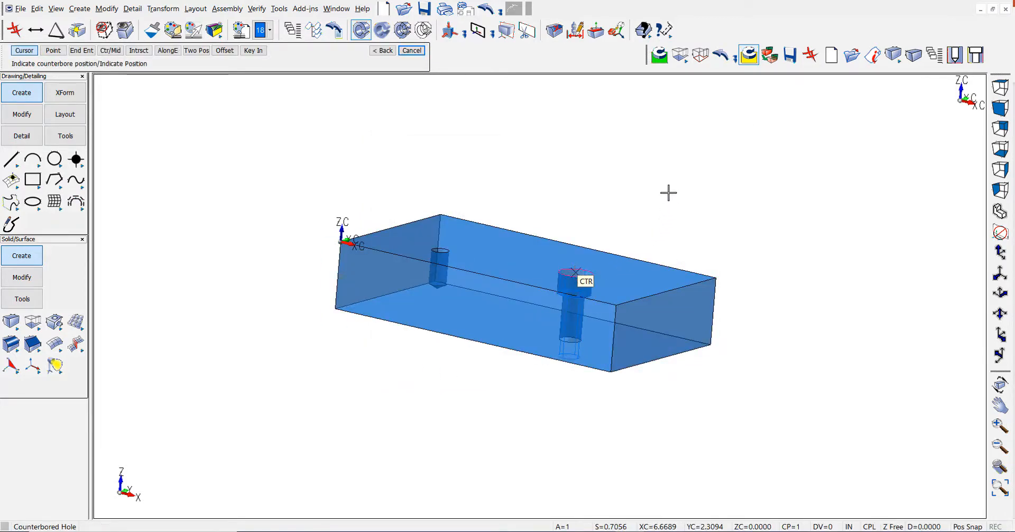
{"action": "left_click", "coordinate": [411, 51]}
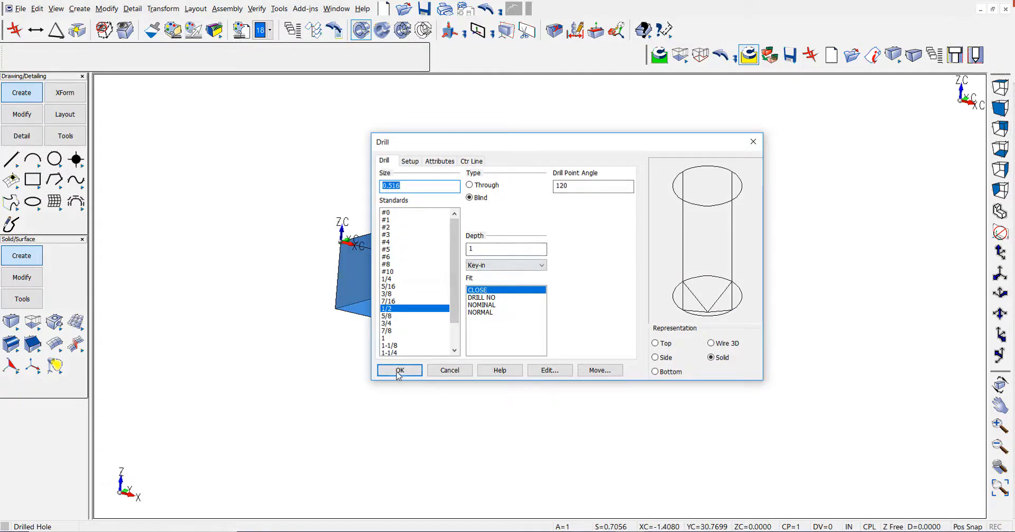
Step: Confirm the 1/2 standard blind drill hole, 1 deep, on the block's top
{"action": "left_click", "coordinate": [399, 369]}
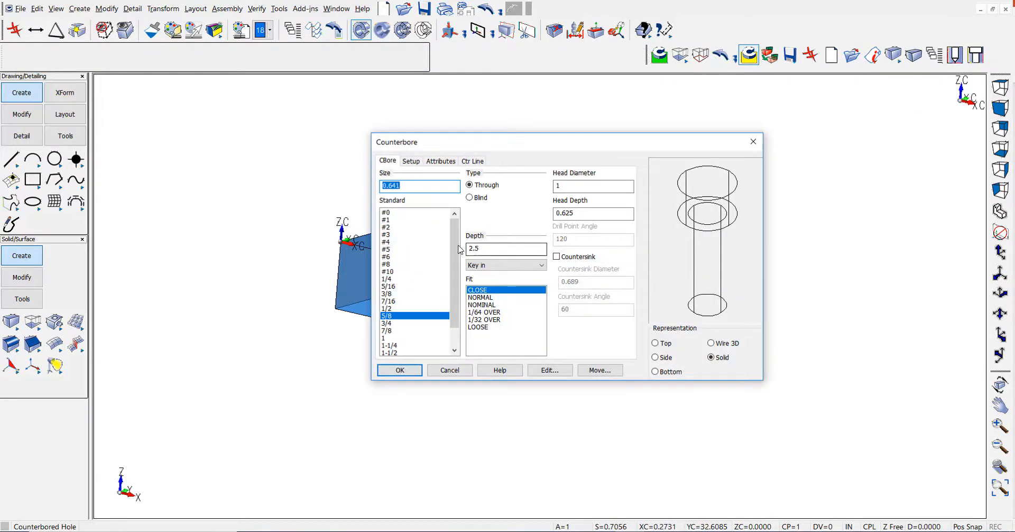
Step: Cut a smaller 0.391 through counterbored hole near the block's right end
{"action": "left_click", "coordinate": [387, 293]}
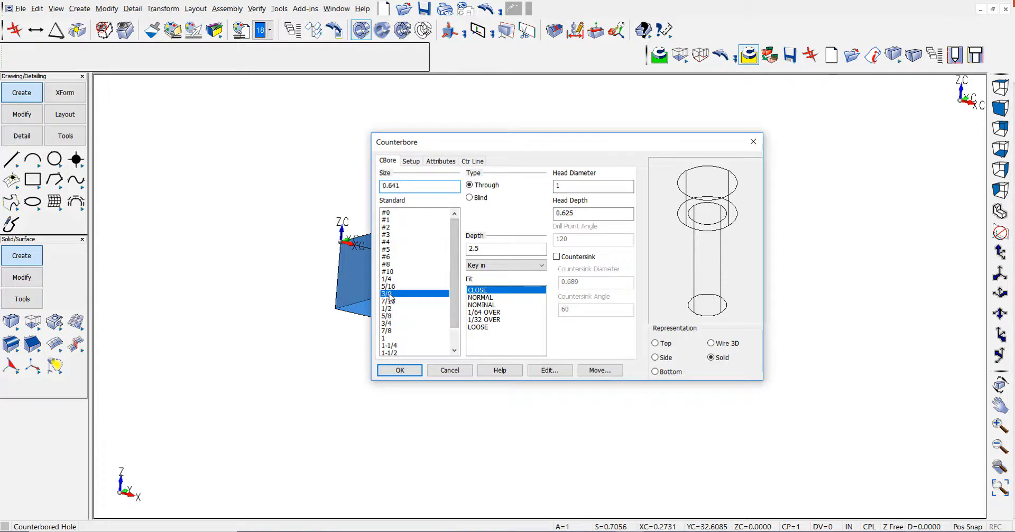
{"action": "left_click", "coordinate": [388, 294]}
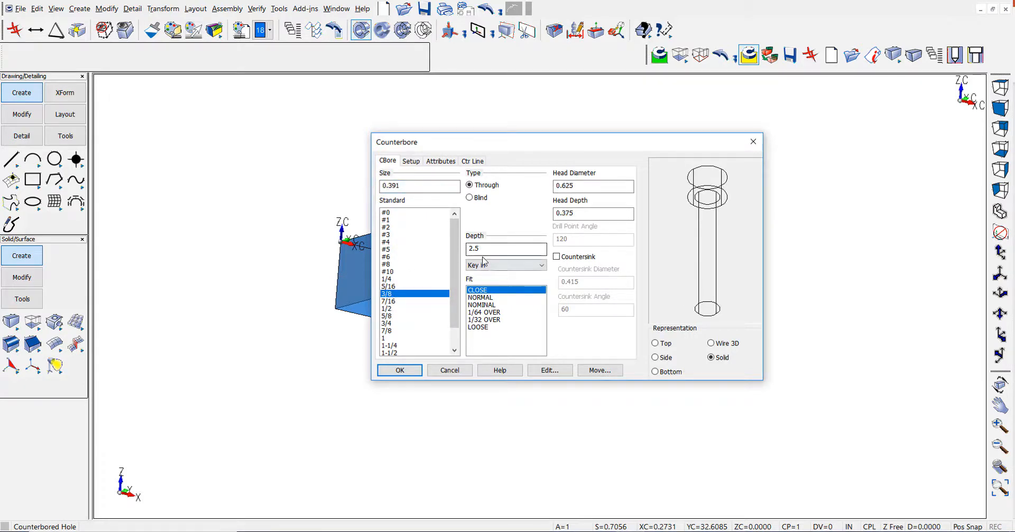
{"action": "left_click", "coordinate": [399, 370]}
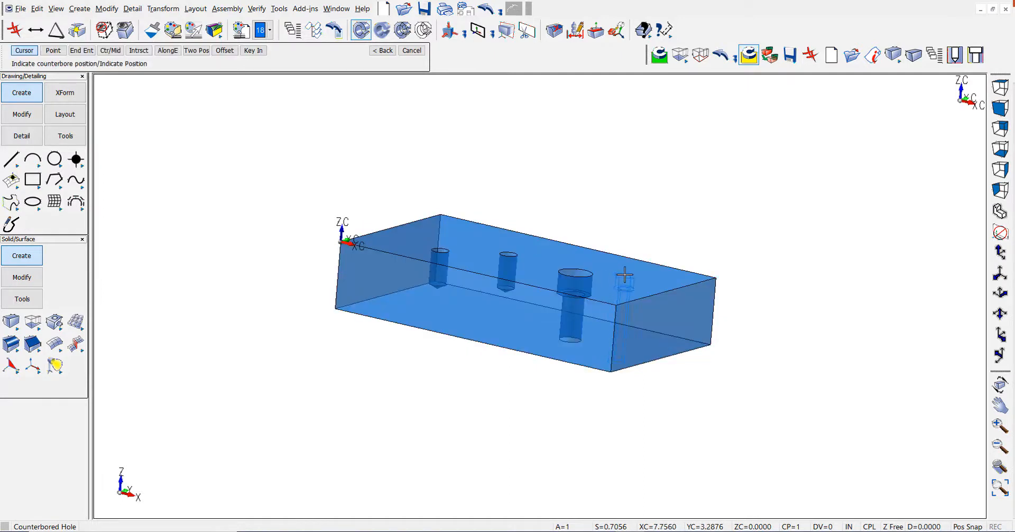
{"action": "left_click", "coordinate": [625, 278]}
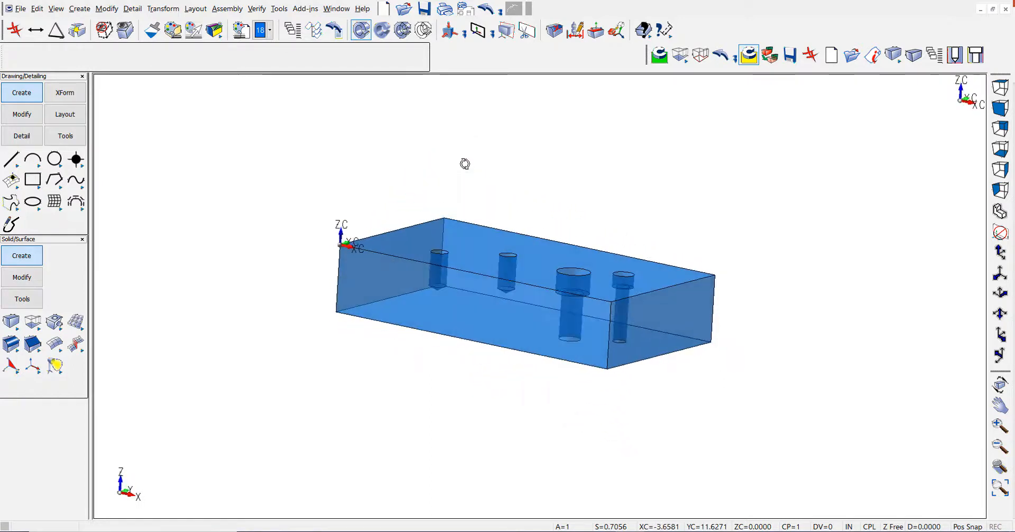
{"action": "mouse_move", "coordinate": [403, 8]}
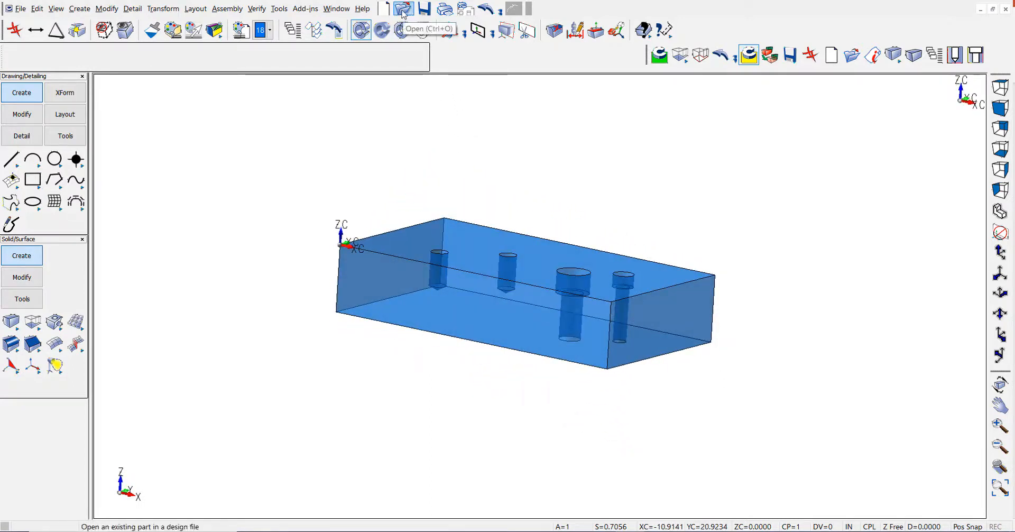
Step: Open the existing sprinkler assembly design file
{"action": "left_click", "coordinate": [21, 8]}
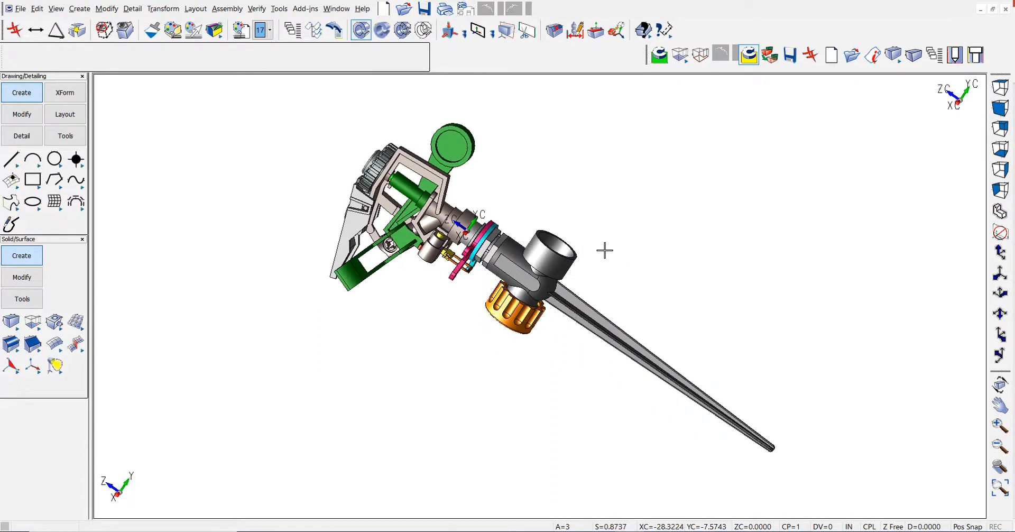
Step: Section the sprinkler assembly with a Cut Trim Plane oriented along XZ and bring up its trim options
{"action": "left_click", "coordinate": [524, 30]}
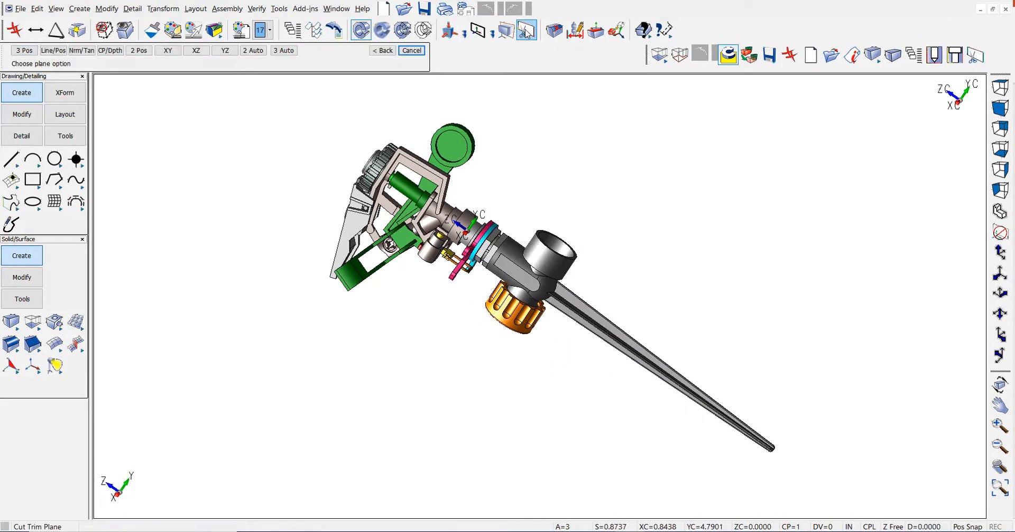
{"action": "left_click", "coordinate": [196, 49]}
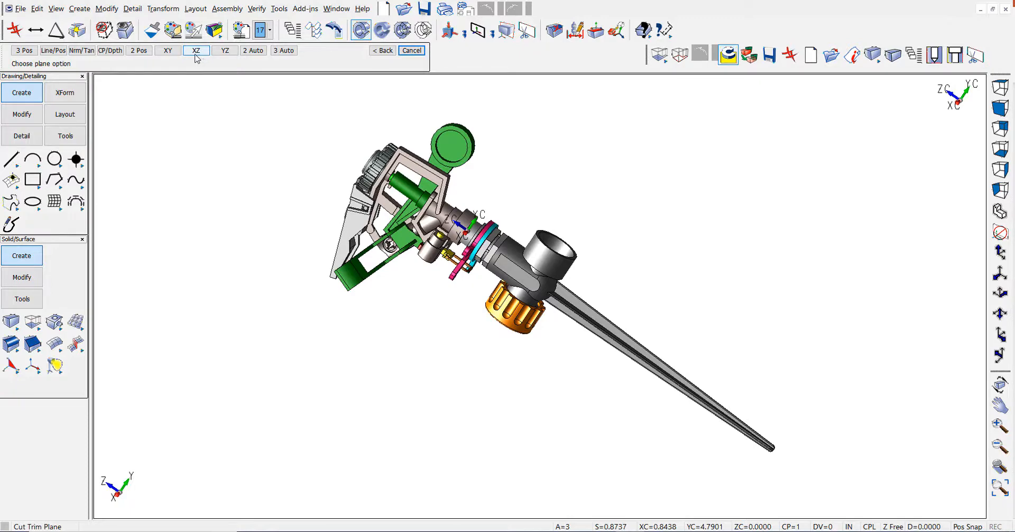
{"action": "left_click", "coordinate": [224, 51]}
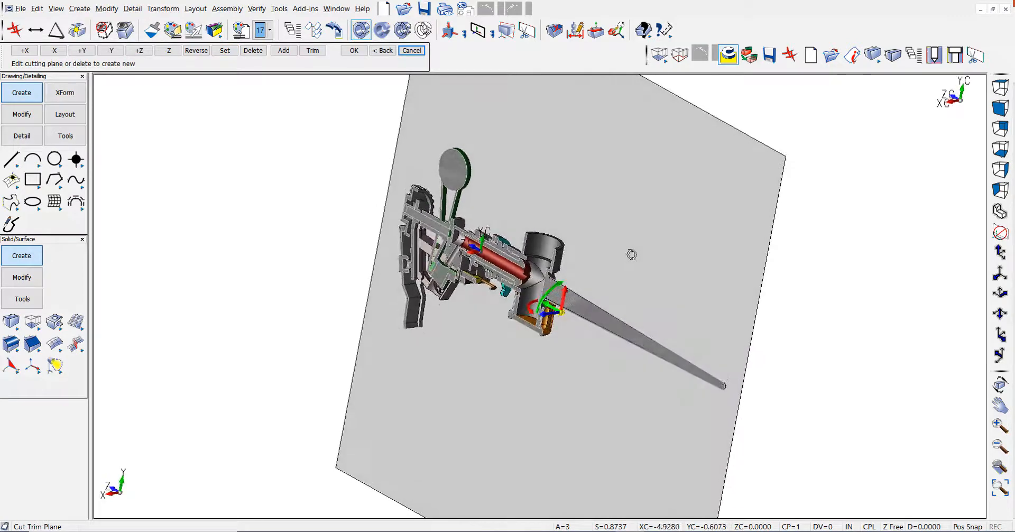
{"action": "left_click", "coordinate": [313, 51]}
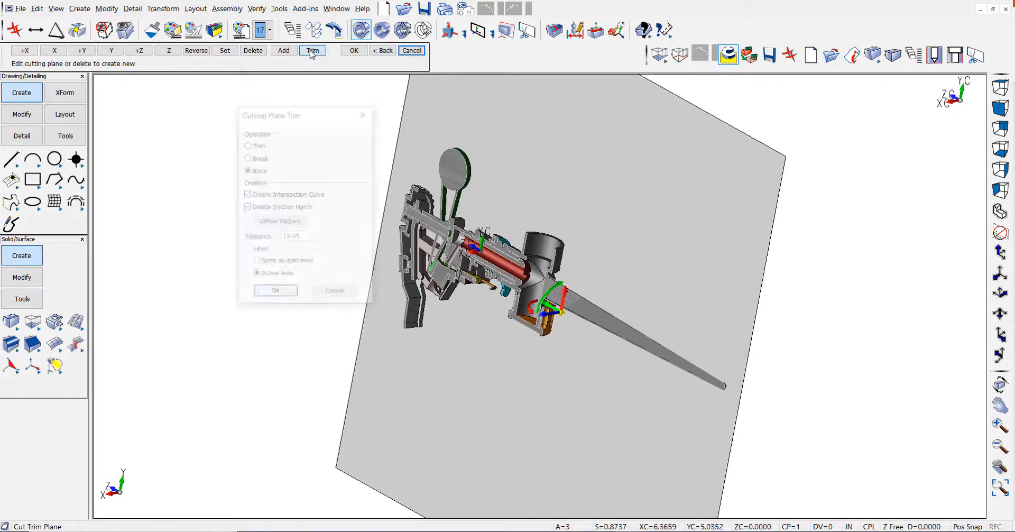
Step: Apply Operation None with intersection curves and section hatch on the active level
{"action": "left_click", "coordinate": [313, 51]}
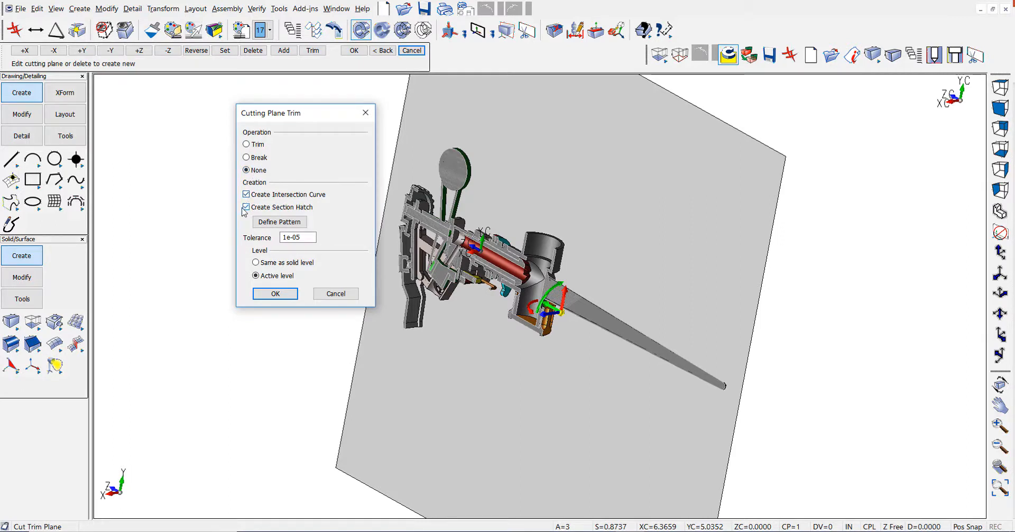
{"action": "left_click", "coordinate": [275, 293]}
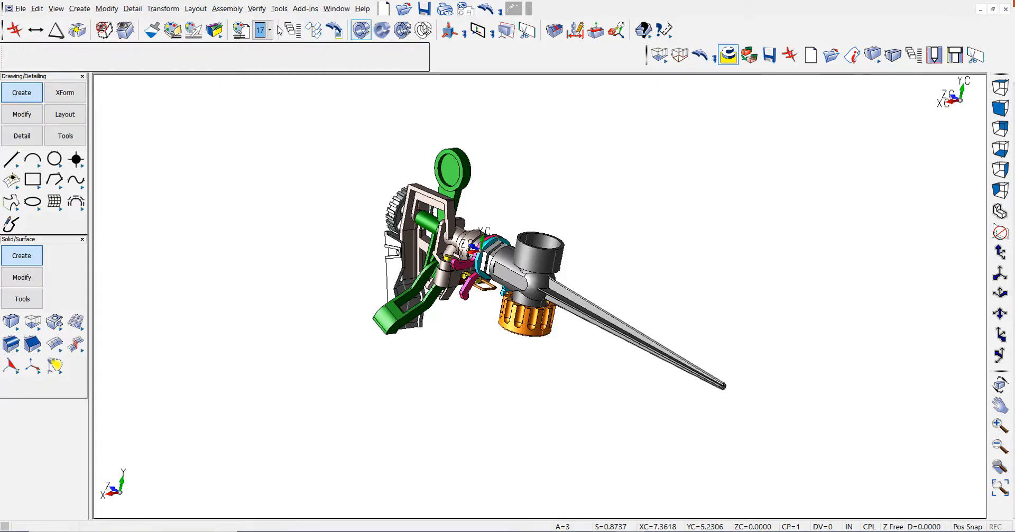
{"action": "left_click", "coordinate": [226, 9]}
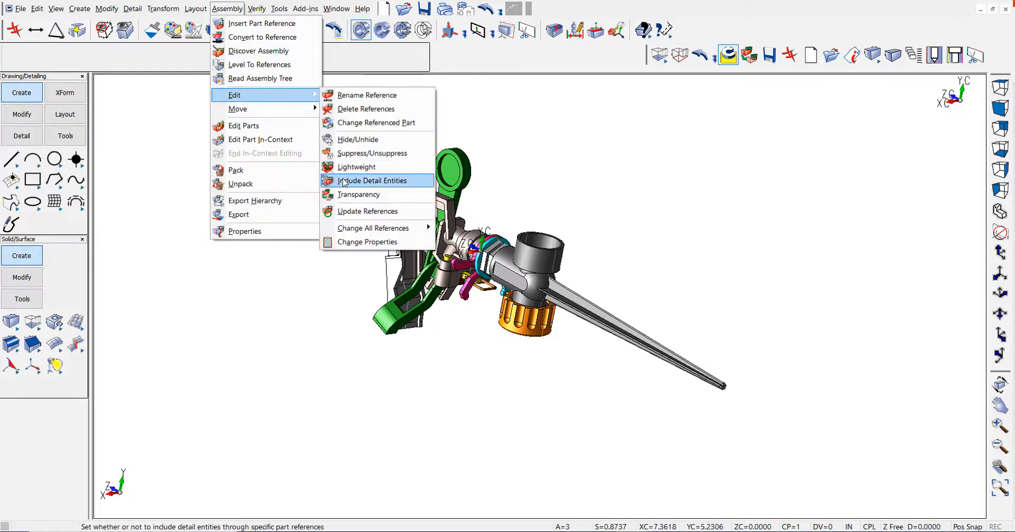
Step: Set all the sprinkler's part references to 81 percent transparency via Assembly Edit Transparency
{"action": "left_click", "coordinate": [359, 194]}
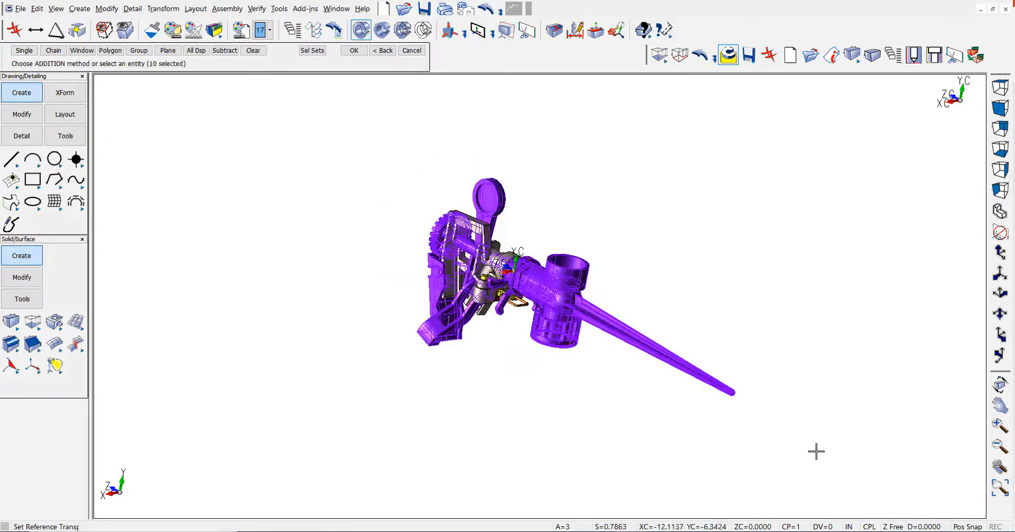
{"action": "left_click", "coordinate": [354, 51]}
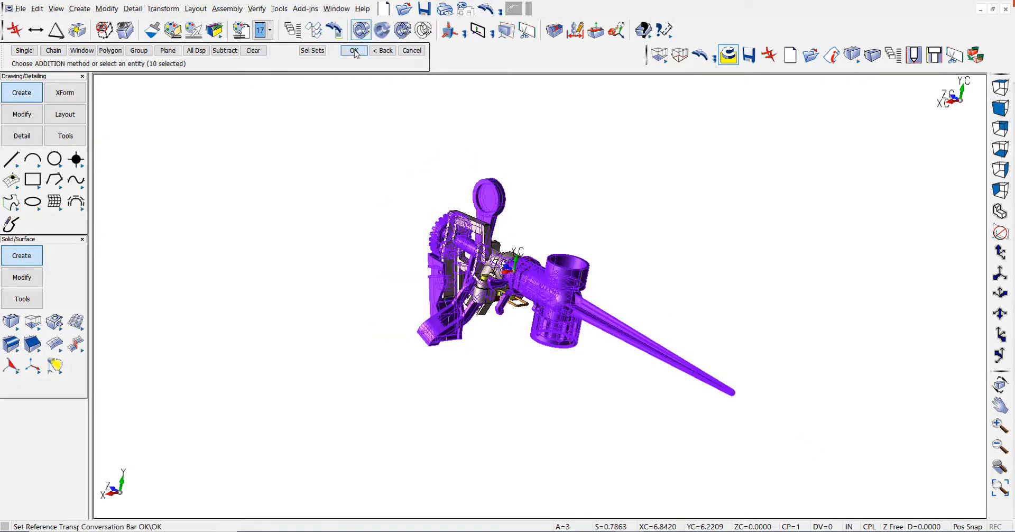
{"action": "left_click", "coordinate": [354, 50]}
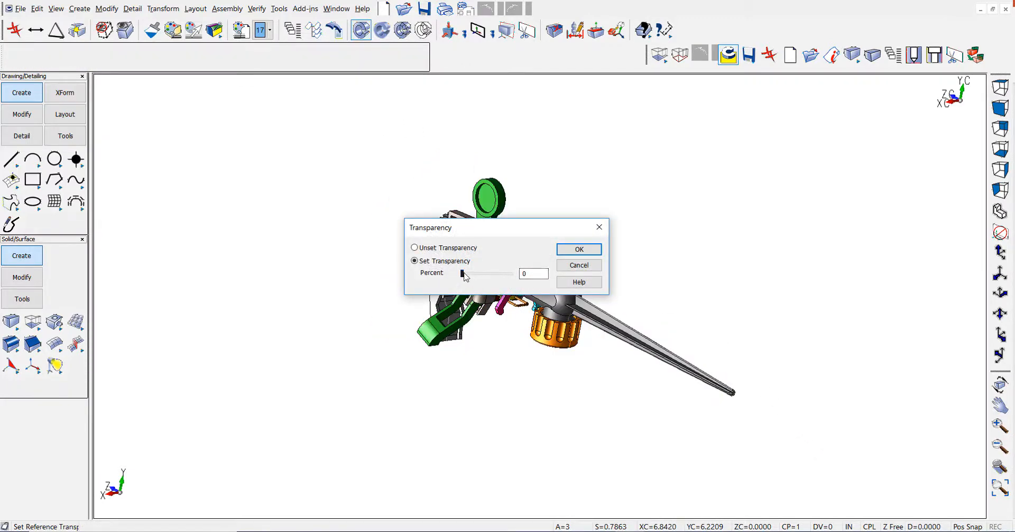
{"action": "left_click_drag", "start_coordinate": [462, 272], "coordinate": [497, 273]}
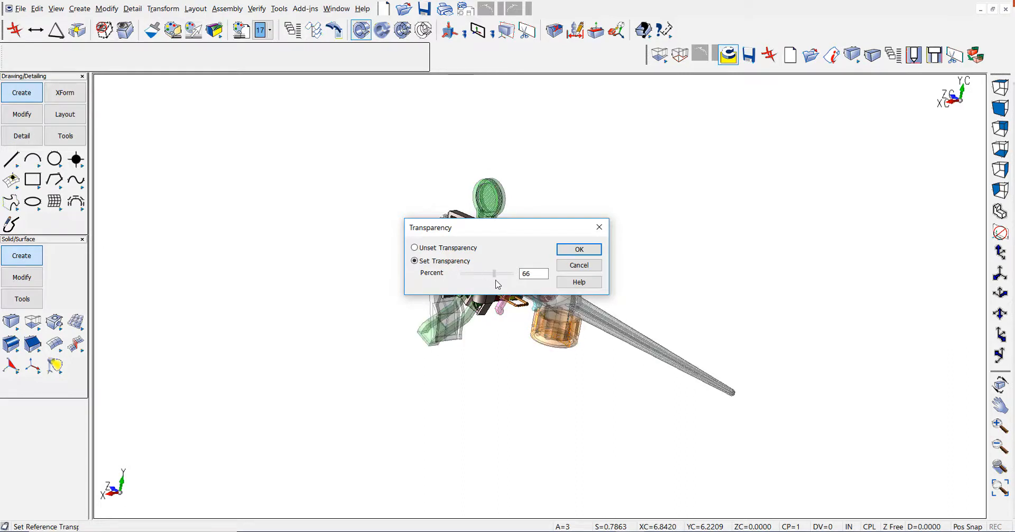
{"action": "left_click_drag", "start_coordinate": [495, 273], "coordinate": [501, 273]}
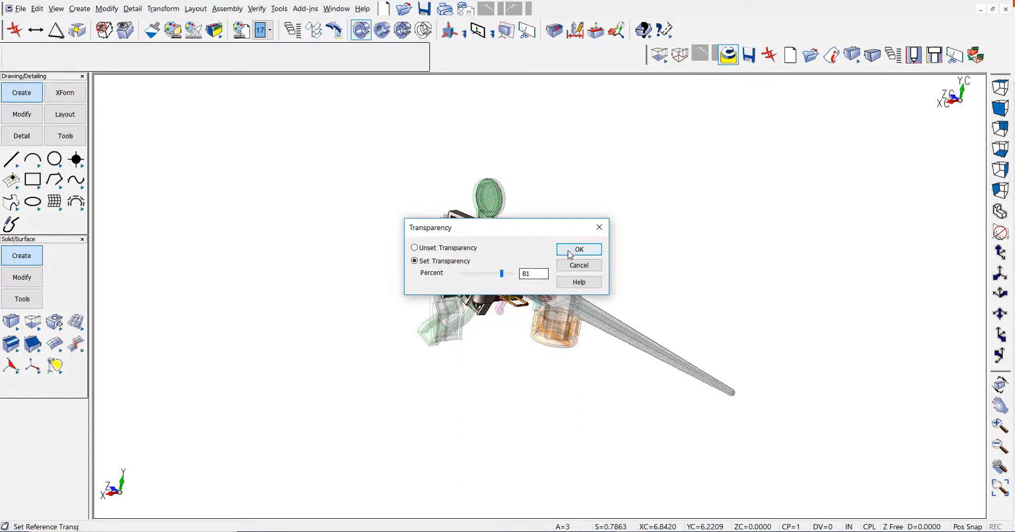
{"action": "left_click", "coordinate": [578, 250]}
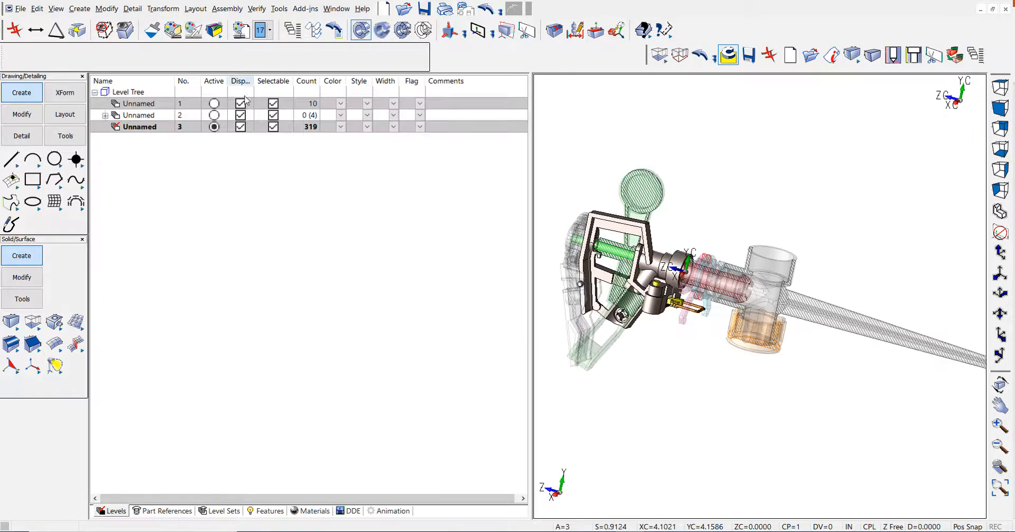
Step: Turn off display of level 1 so the transparent reference parts disappear
{"action": "left_click", "coordinate": [240, 103]}
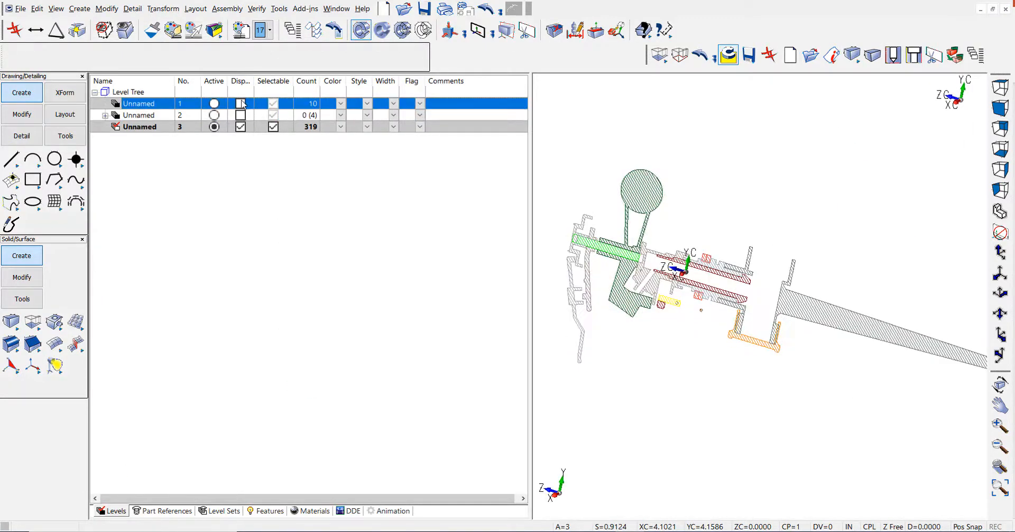
{"action": "left_click", "coordinate": [240, 104]}
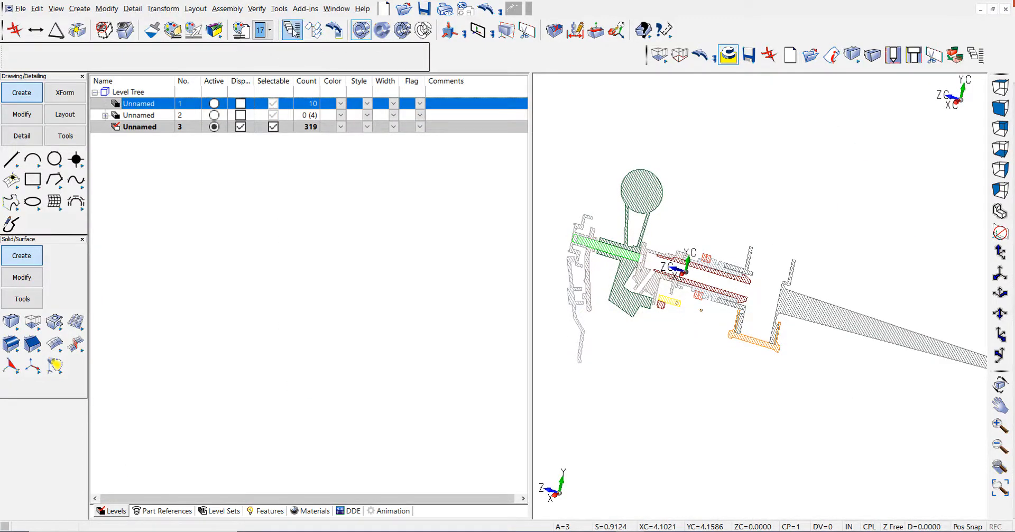